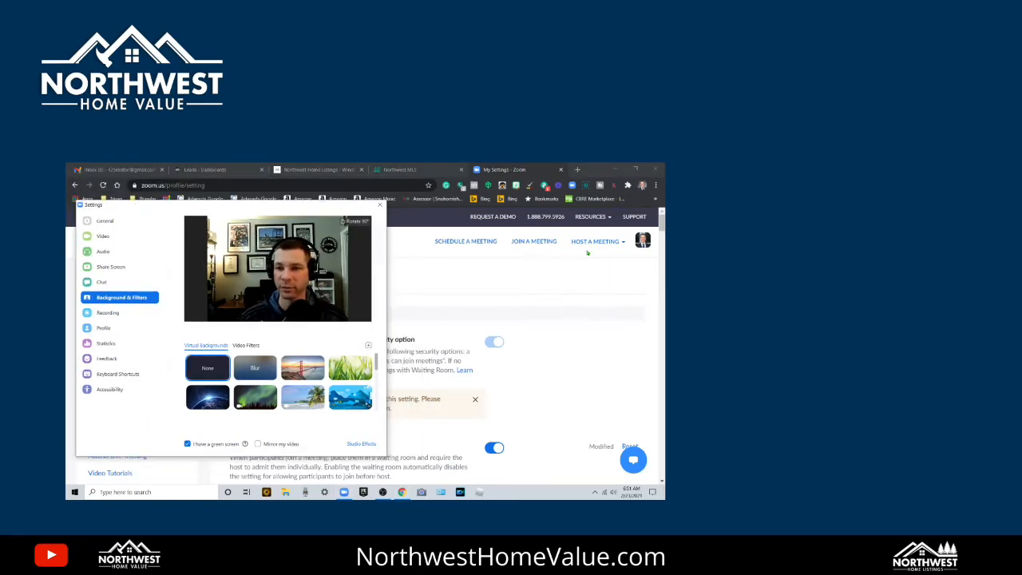
Step: Close the Settings window, returning to the Meetings view with the personal meeting ID
left_click(591, 217)
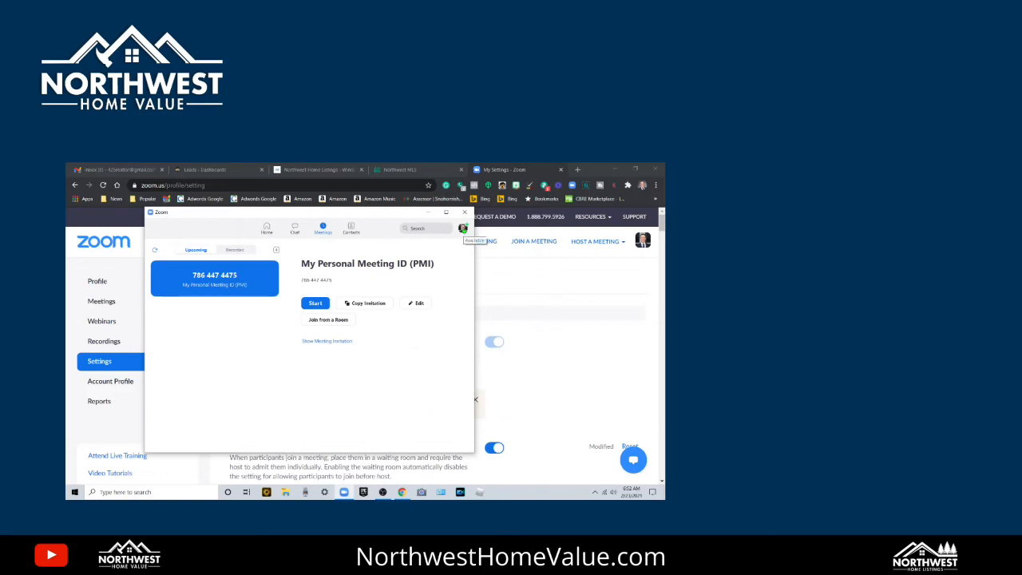
Step: Run Check for Updates from the profile menu; the client reports 'You are up to date'
left_click(463, 230)
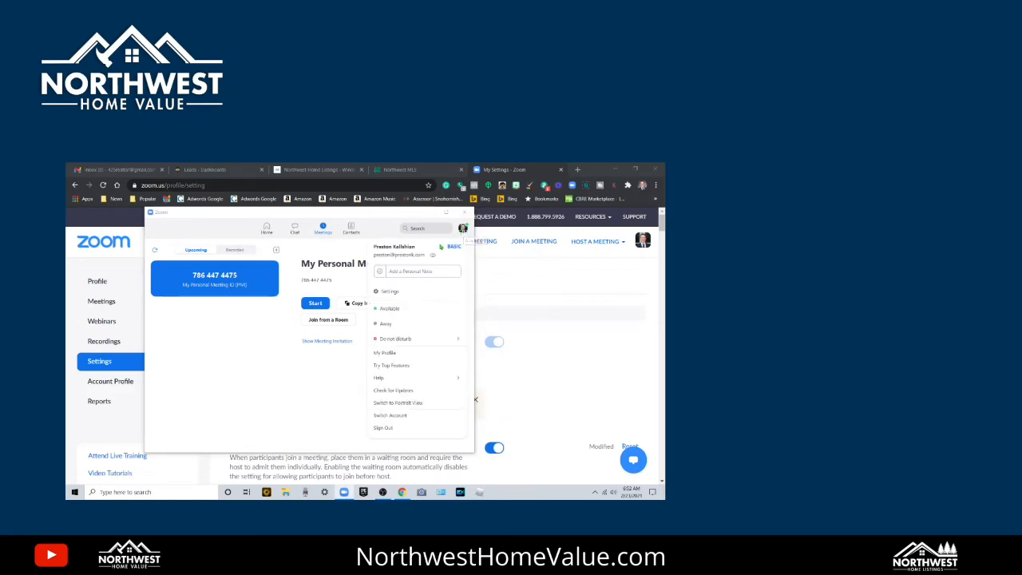
mouse_move(393, 390)
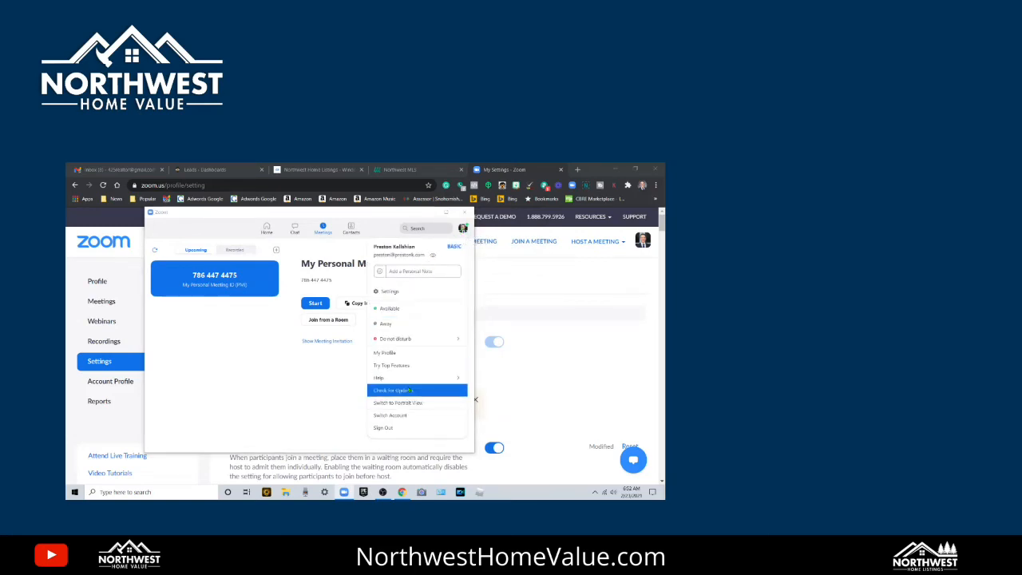
left_click(393, 389)
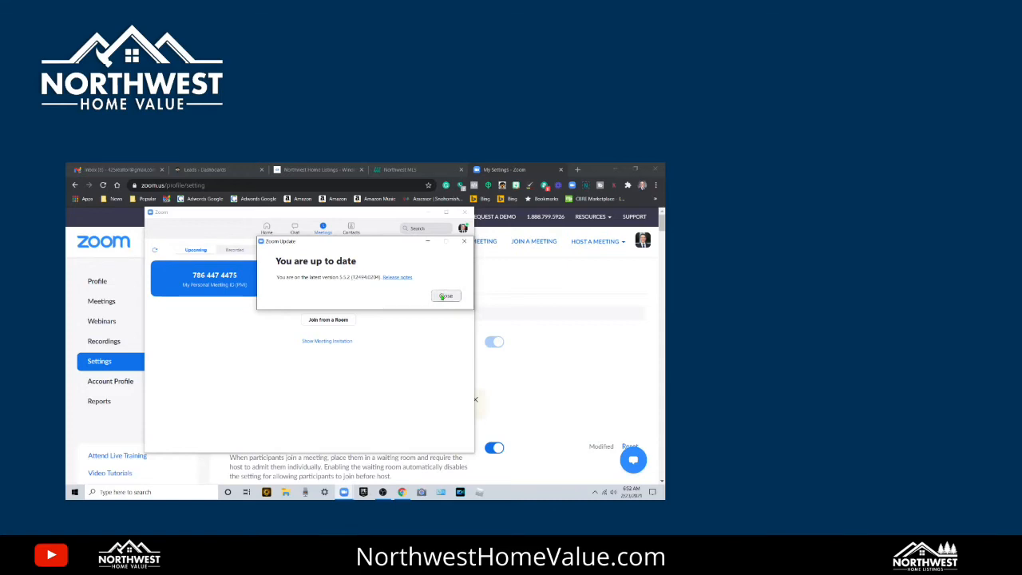
Step: Dismiss the update notice, choose the Blur background in Background & Filters and download the smart virtual background package
left_click(445, 296)
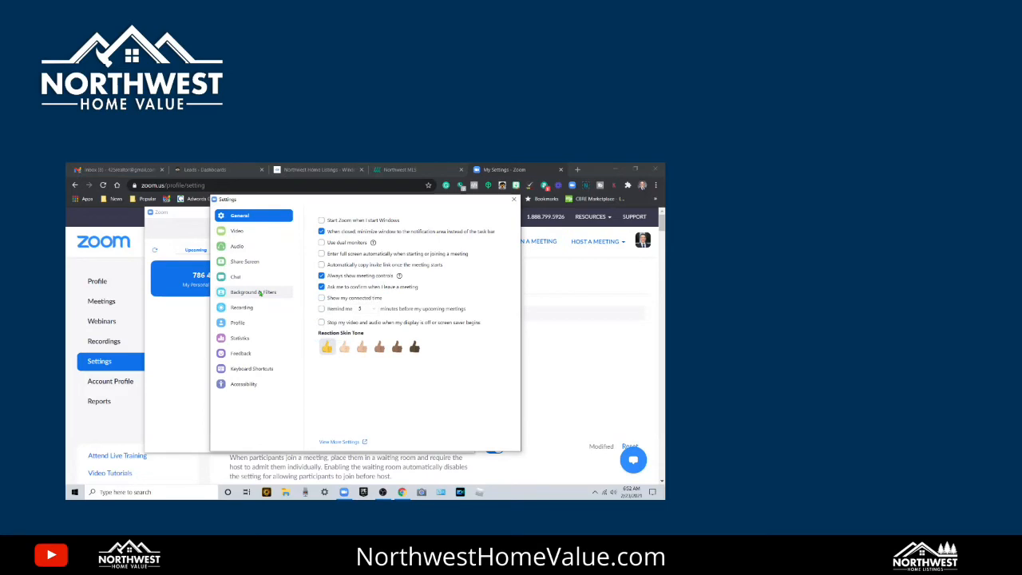
left_click(254, 290)
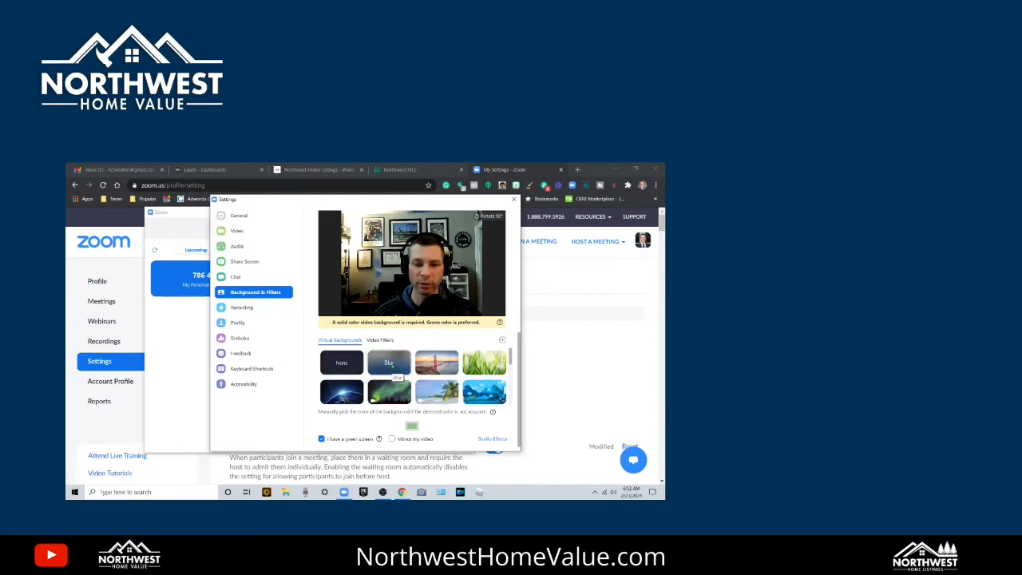
left_click(389, 361)
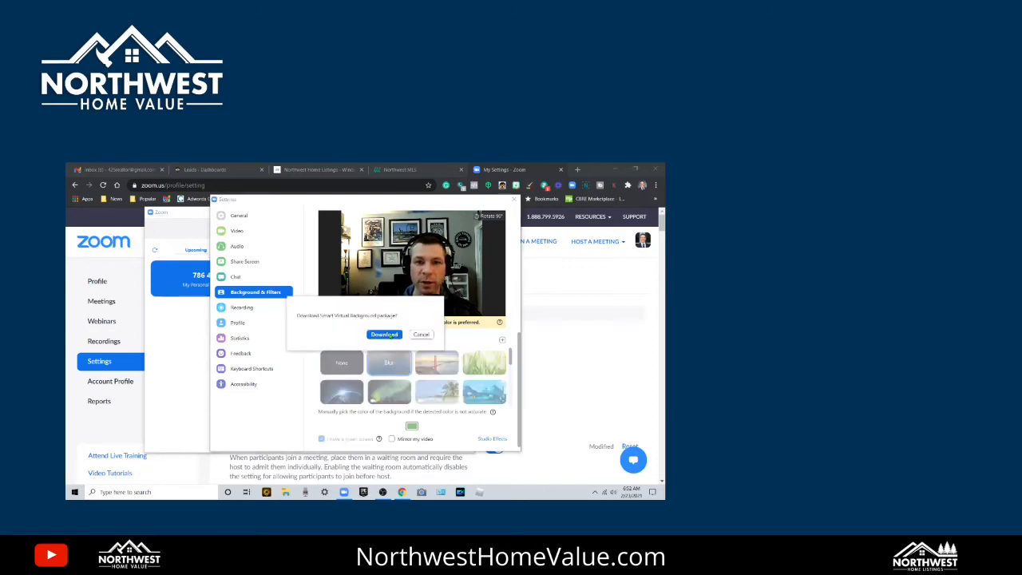
left_click(383, 334)
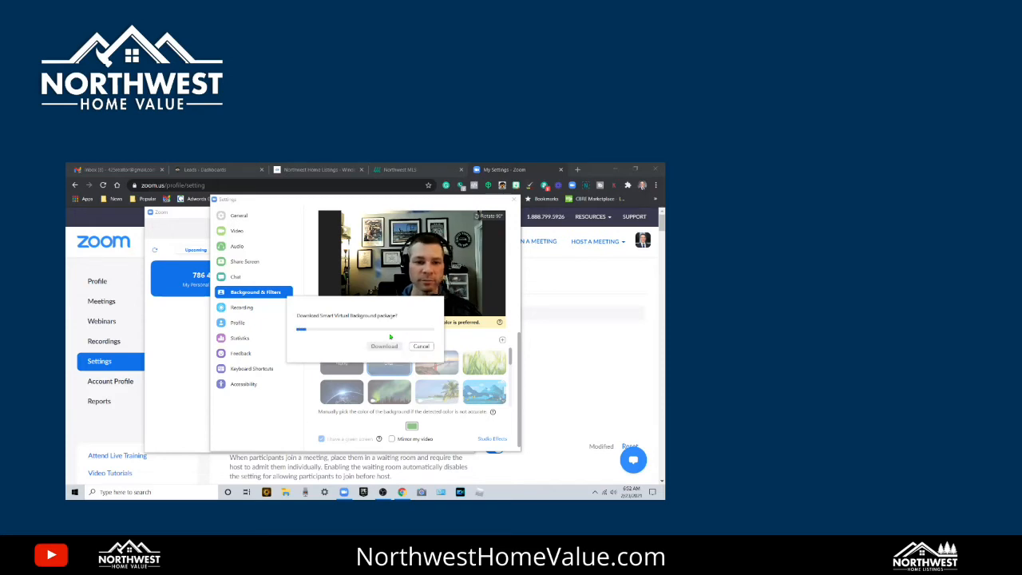